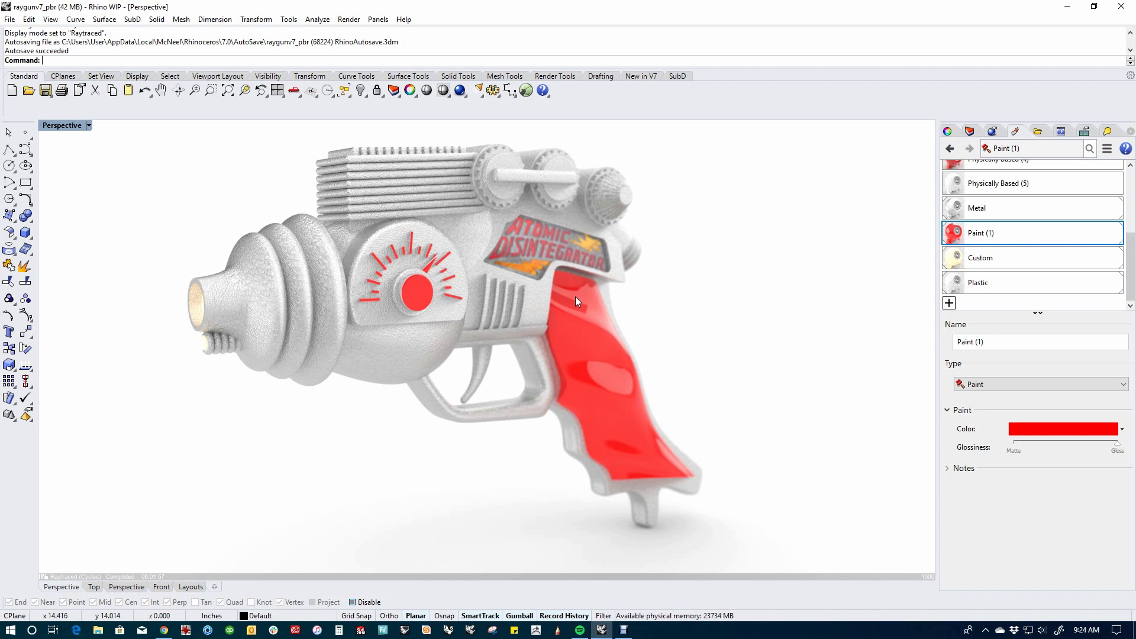
# - Set the Perspective viewport's display mode to Rendered
pyautogui.click(87, 126)
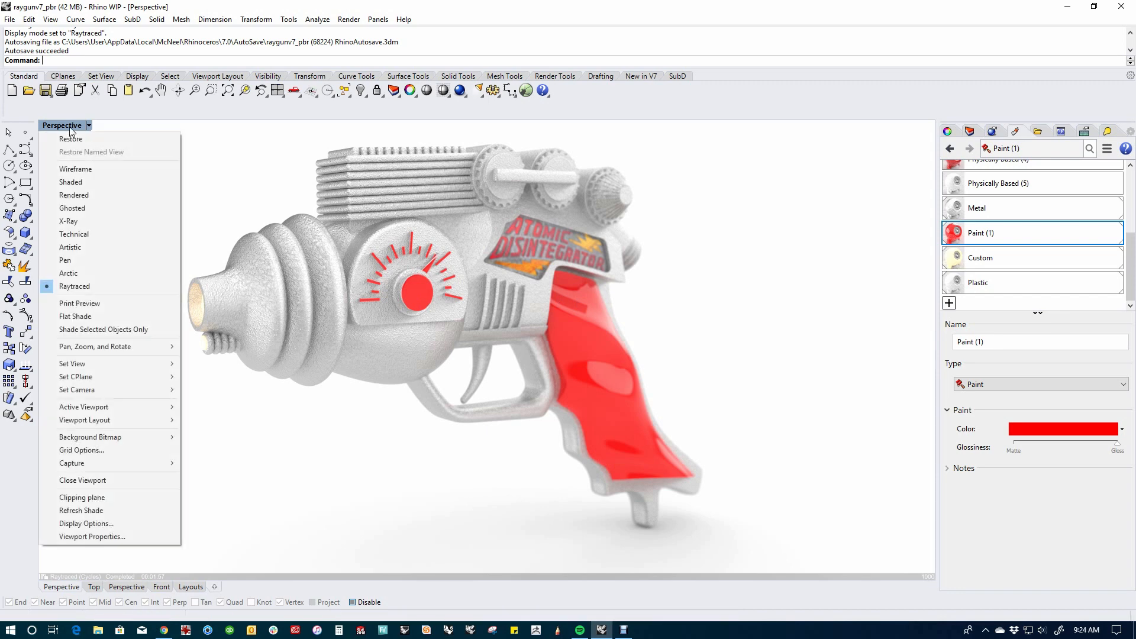
pyautogui.moveTo(73, 196)
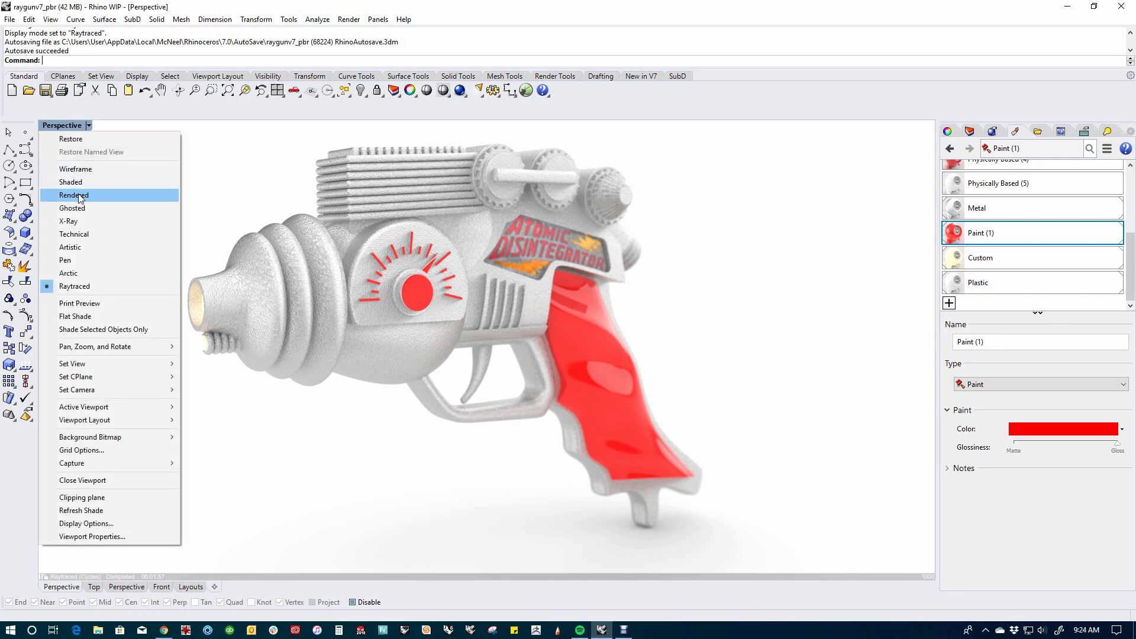
pyautogui.click(74, 195)
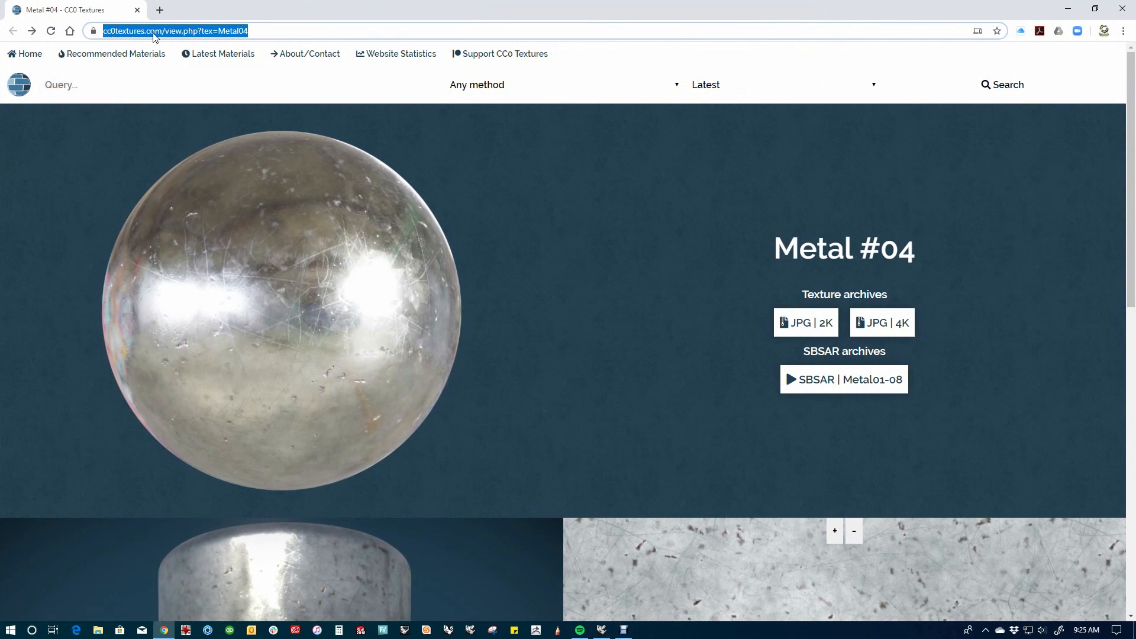
pyautogui.scroll(-3)
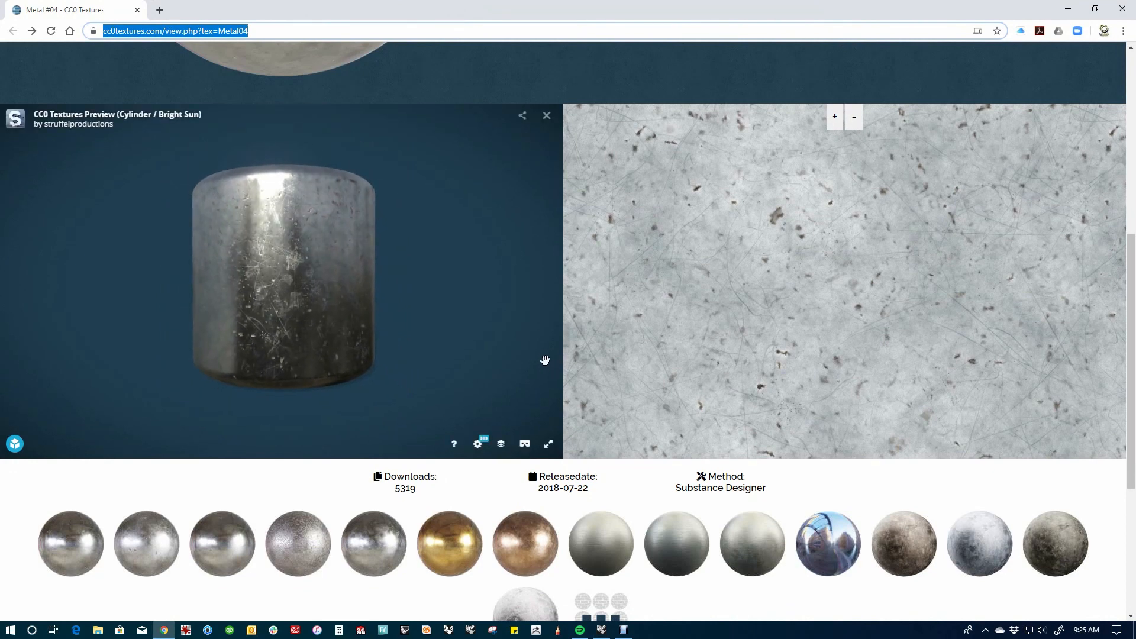
pyautogui.moveTo(903, 543)
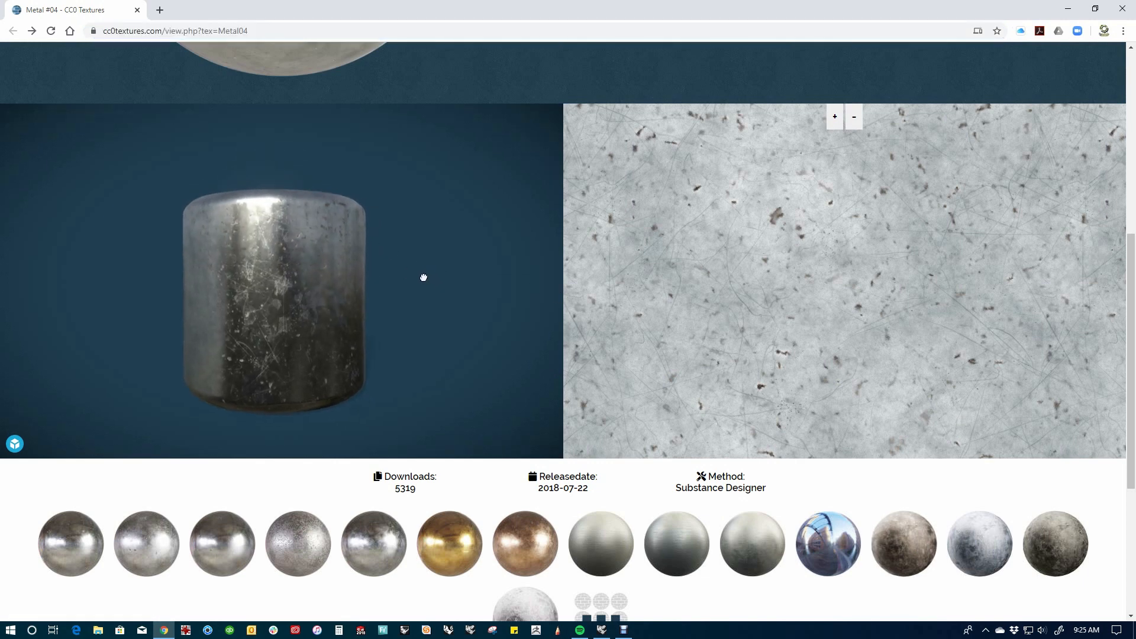
pyautogui.moveTo(424, 277); pyautogui.dragTo(366, 282)
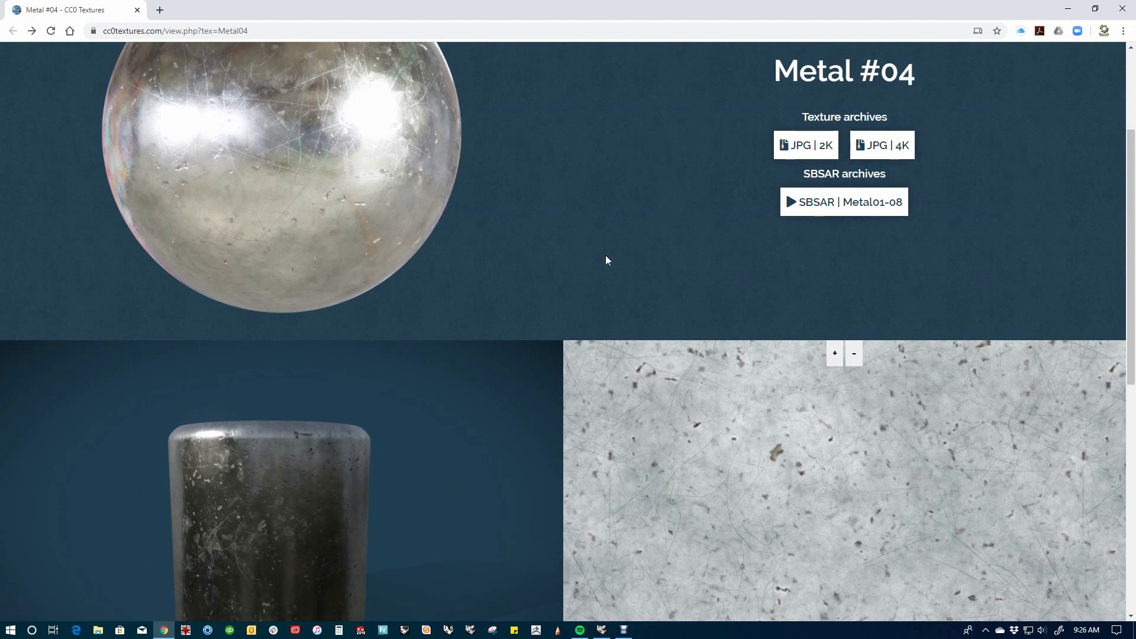
pyautogui.moveTo(612, 20)
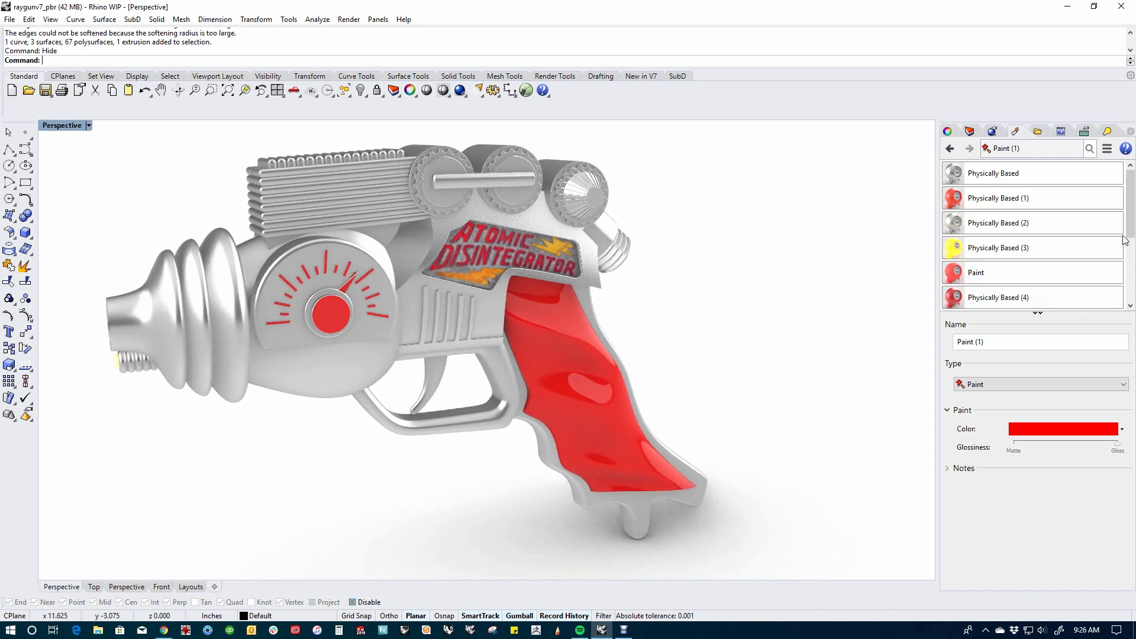
# - Assign the scratched Physically Based metal material to the selected raygun body parts
pyautogui.scroll(-3)
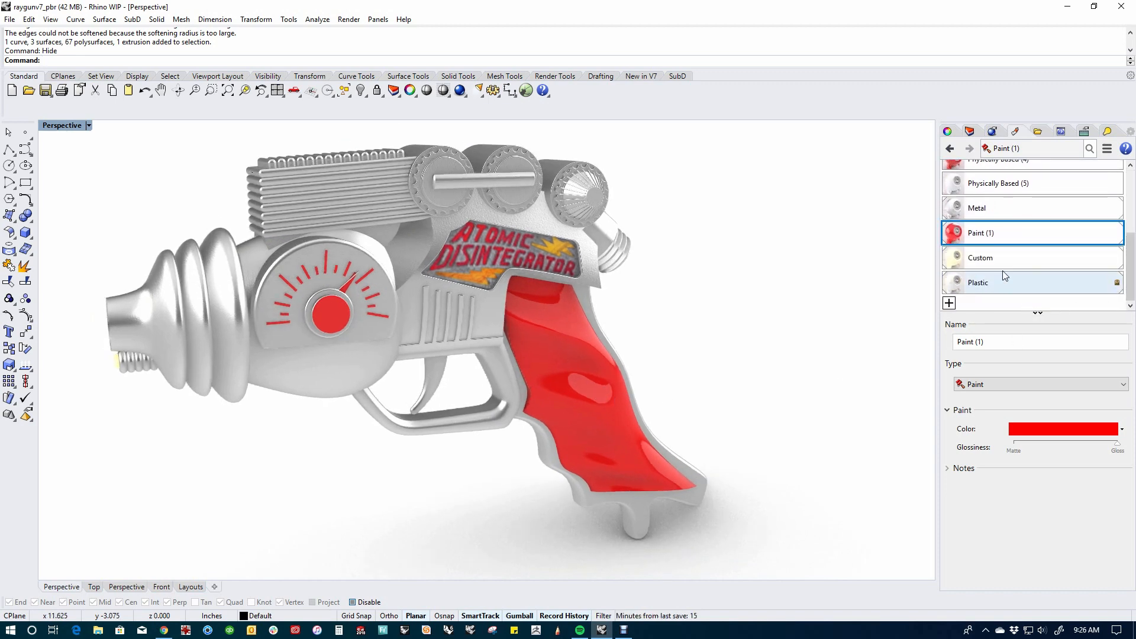
pyautogui.rightClick(977, 209)
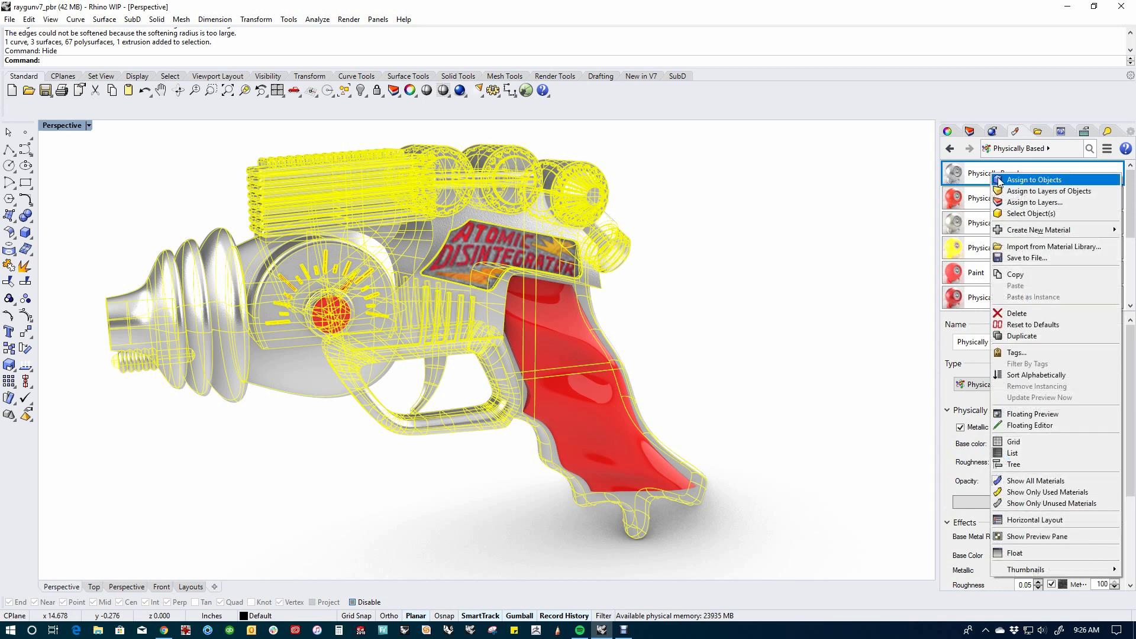
pyautogui.click(1033, 178)
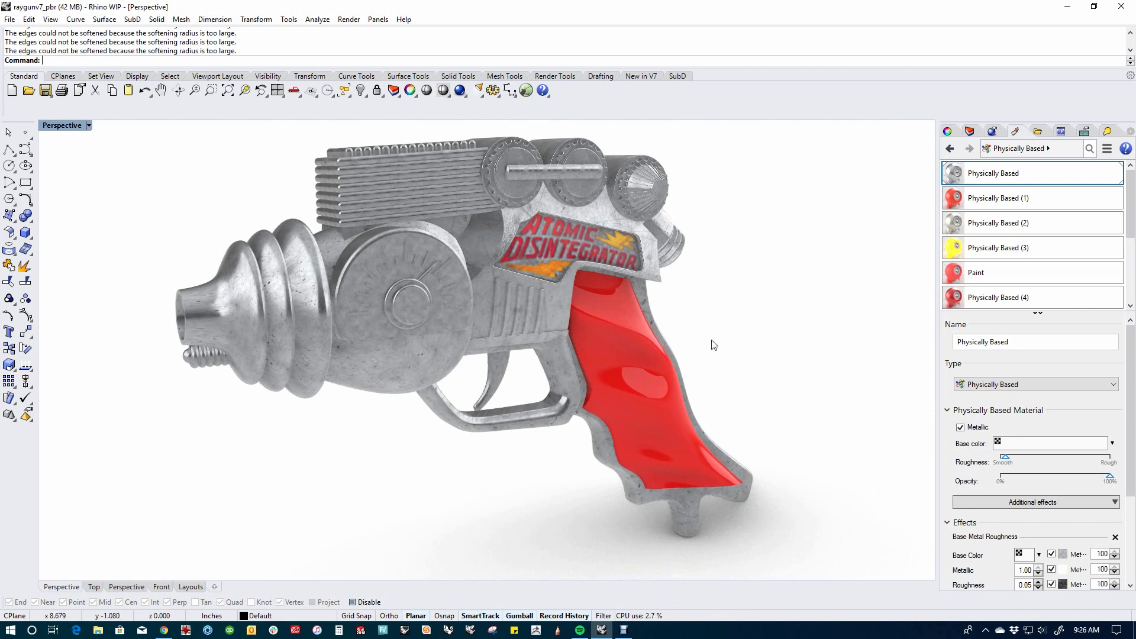
# - Select every object that uses the Paint (1) material on the grip
pyautogui.scroll(-3)
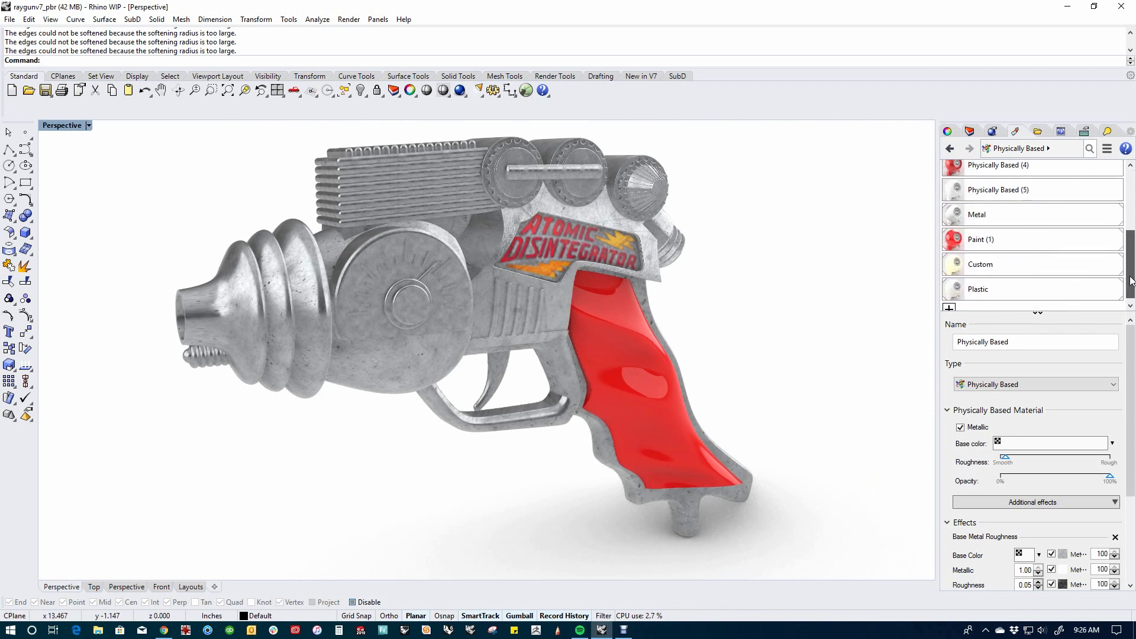
pyautogui.rightClick(981, 233)
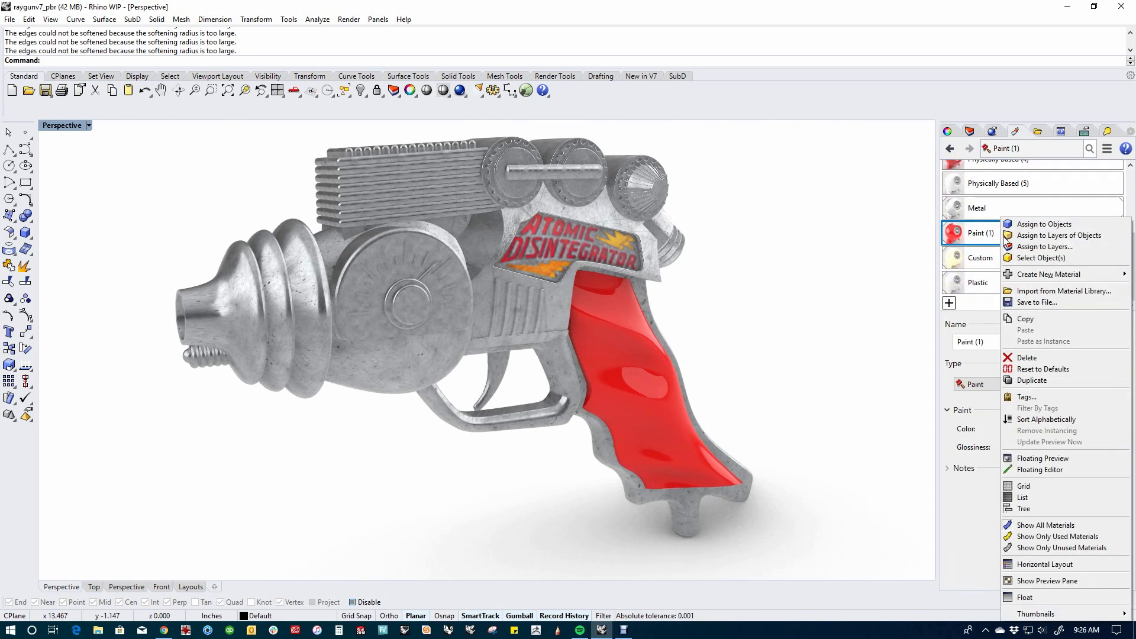
pyautogui.click(1042, 256)
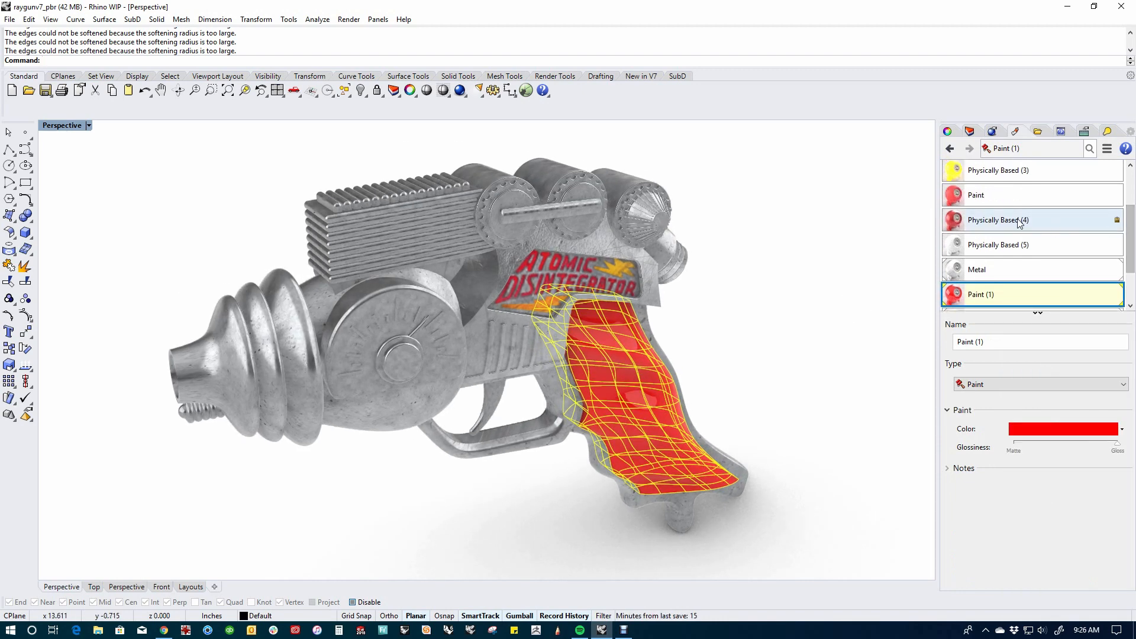
# - Assign the worn red Physically Based (4) material to the grip and zoom in to check it
pyautogui.rightClick(999, 220)
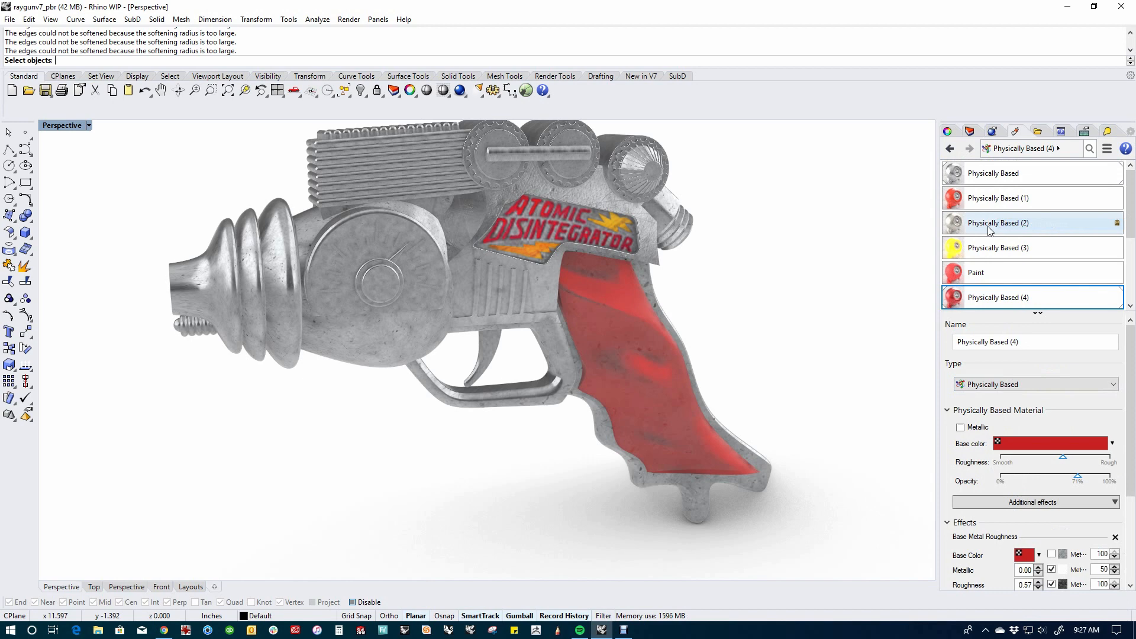
pyautogui.click(638, 362)
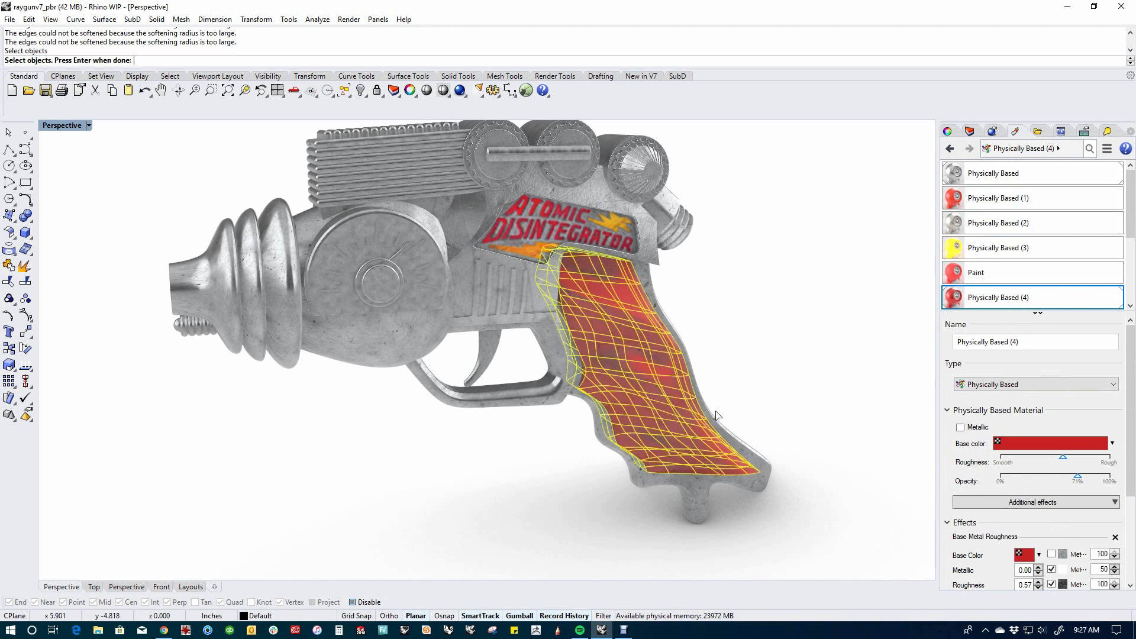
pyautogui.click(999, 198)
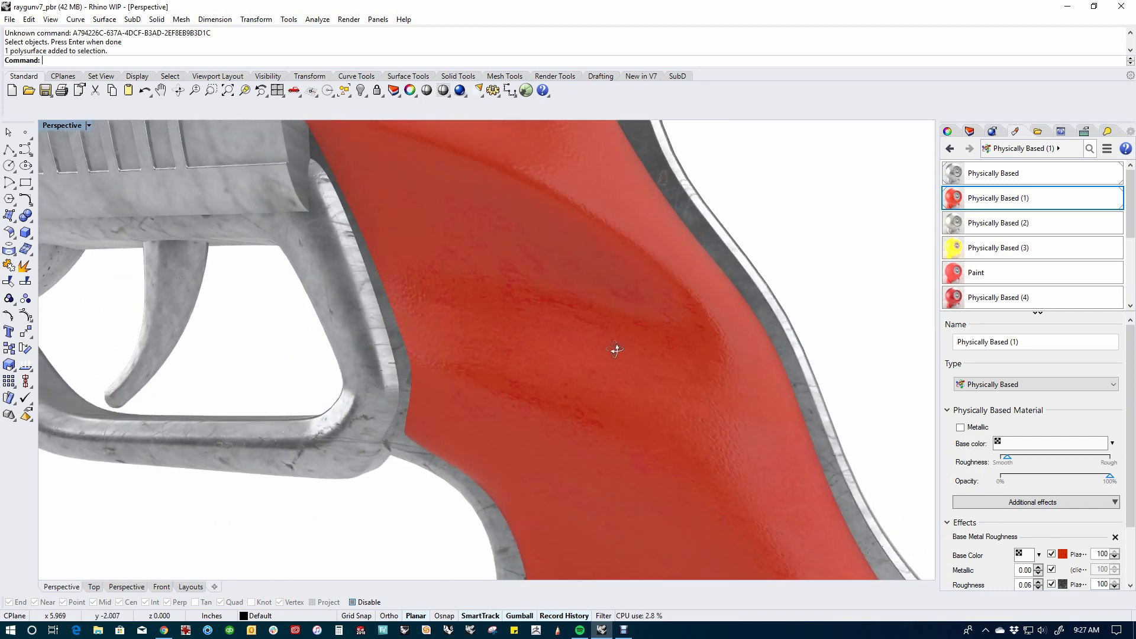
pyautogui.moveTo(616, 351); pyautogui.dragTo(631, 389)
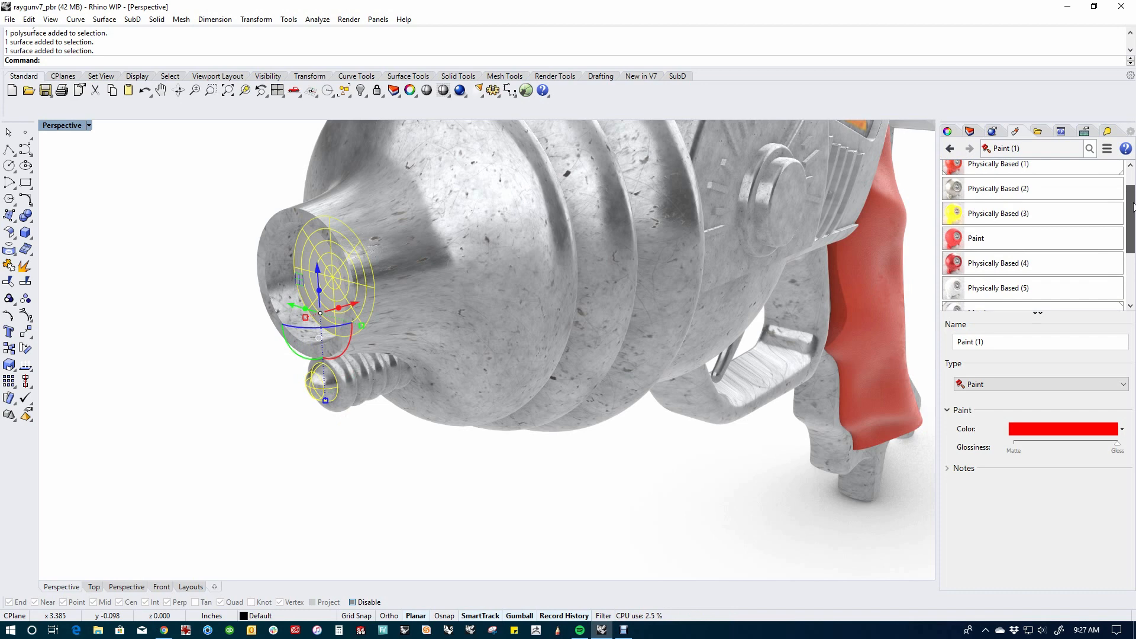
# - Assign the yellow Physically Based (3) material to the nozzle openings
pyautogui.rightClick(999, 220)
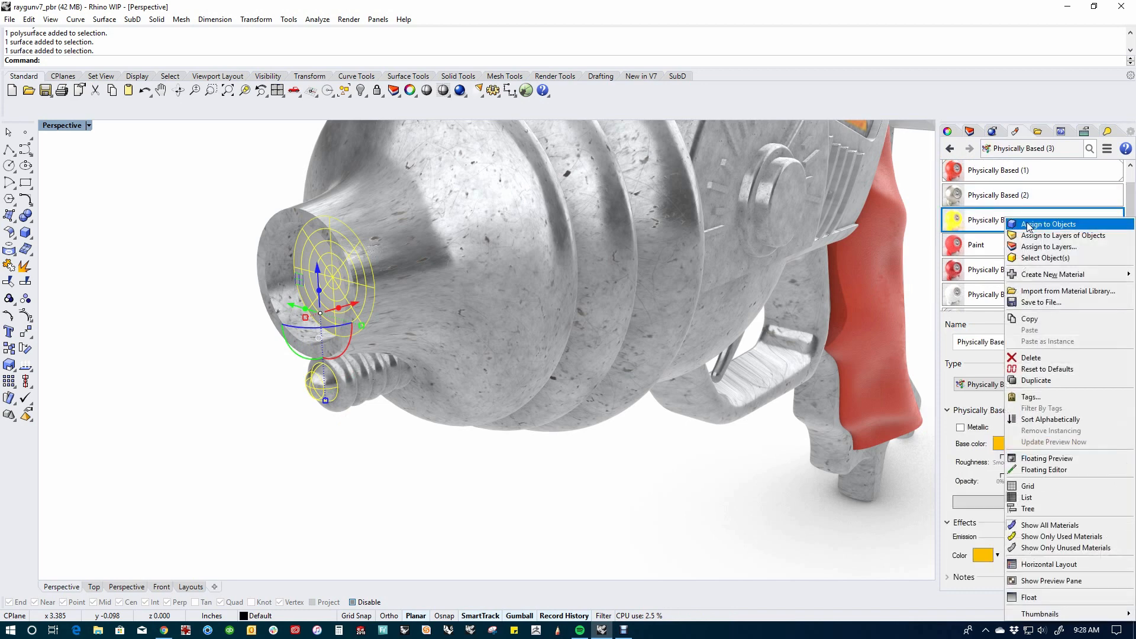
pyautogui.click(1048, 224)
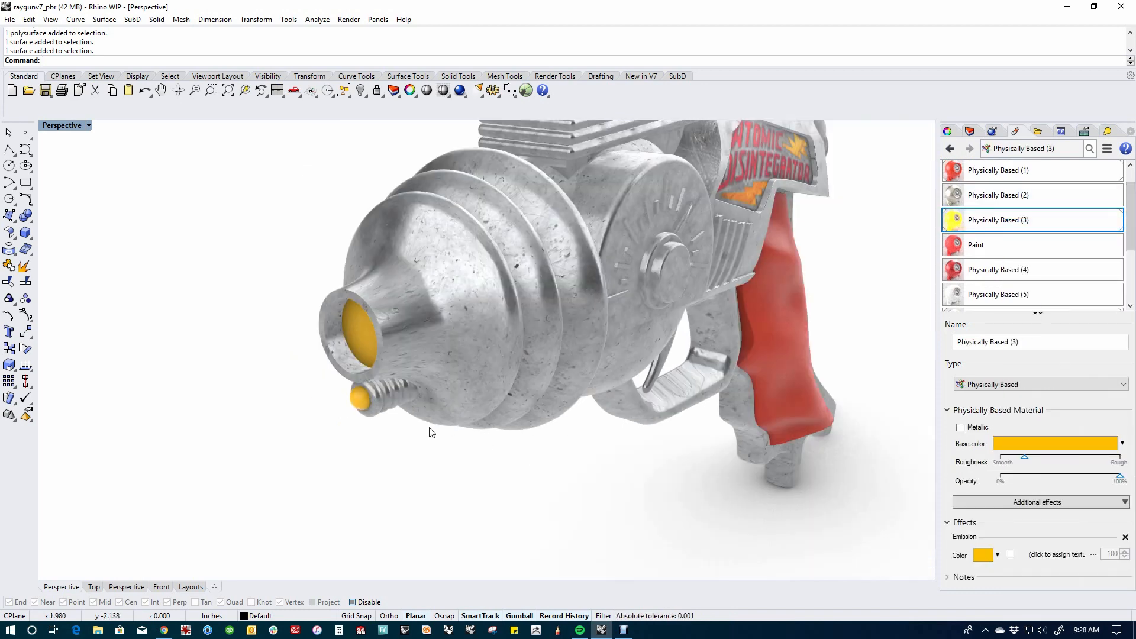
pyautogui.moveTo(431, 433); pyautogui.dragTo(543, 468)
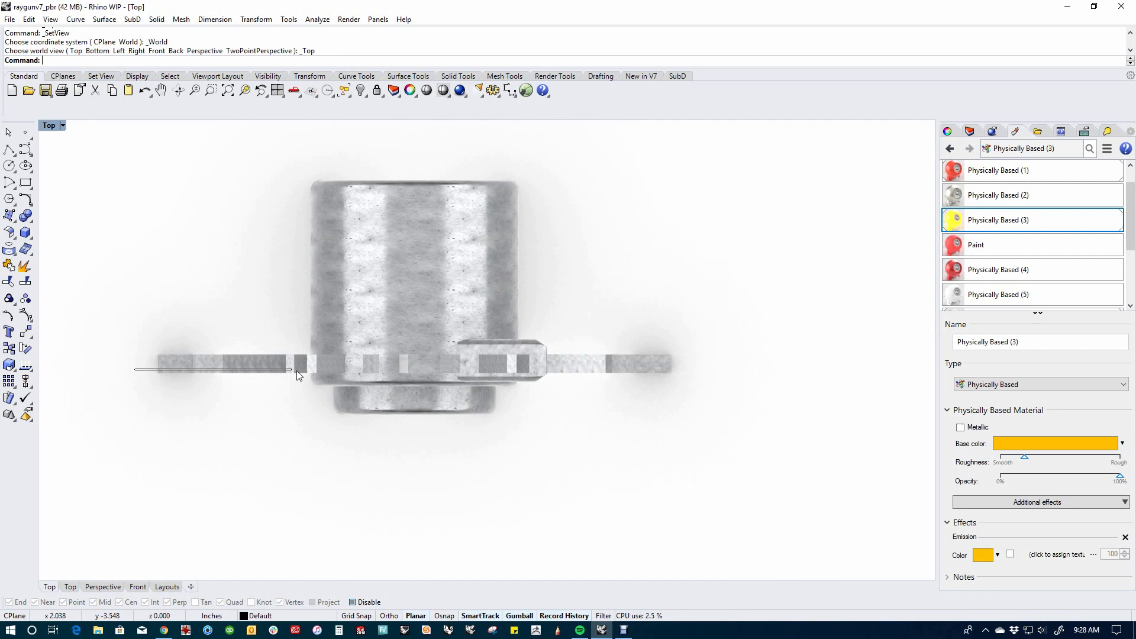
# - Window-select the fins around the dial and assign them the worn red Physically Based (4) material
pyautogui.moveTo(296, 375); pyautogui.dragTo(706, 382)
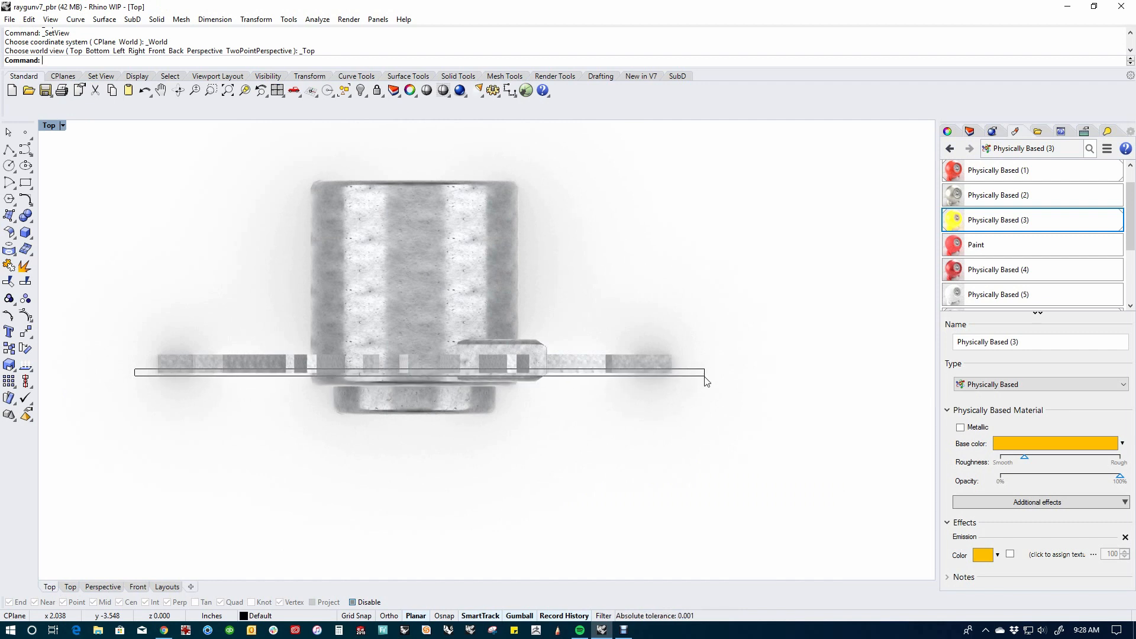
pyautogui.click(703, 380)
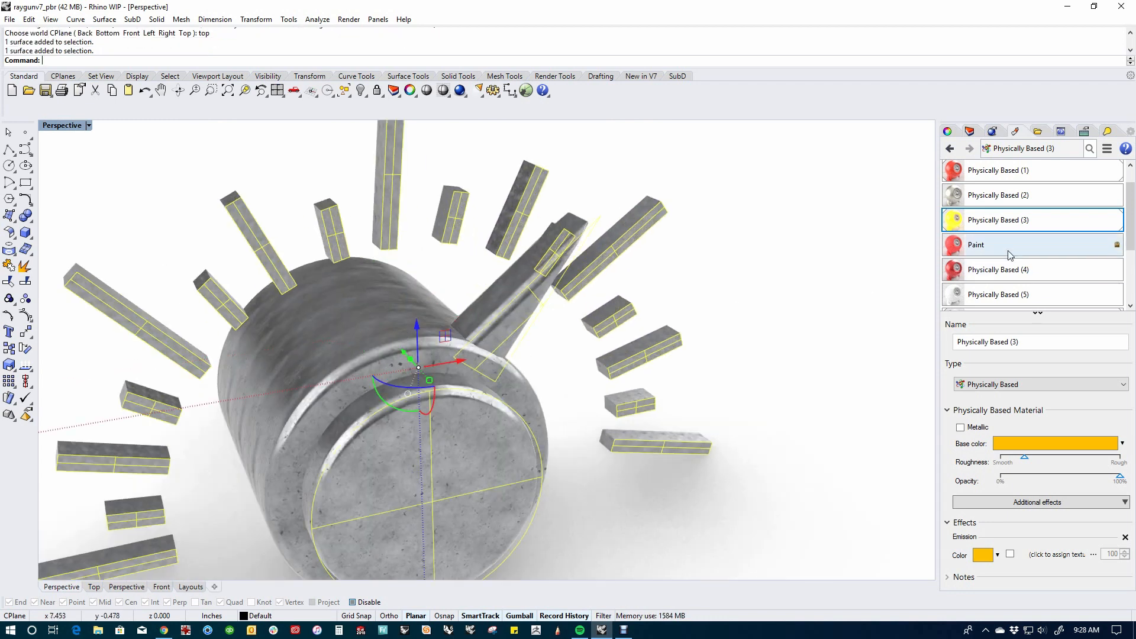
pyautogui.rightClick(997, 270)
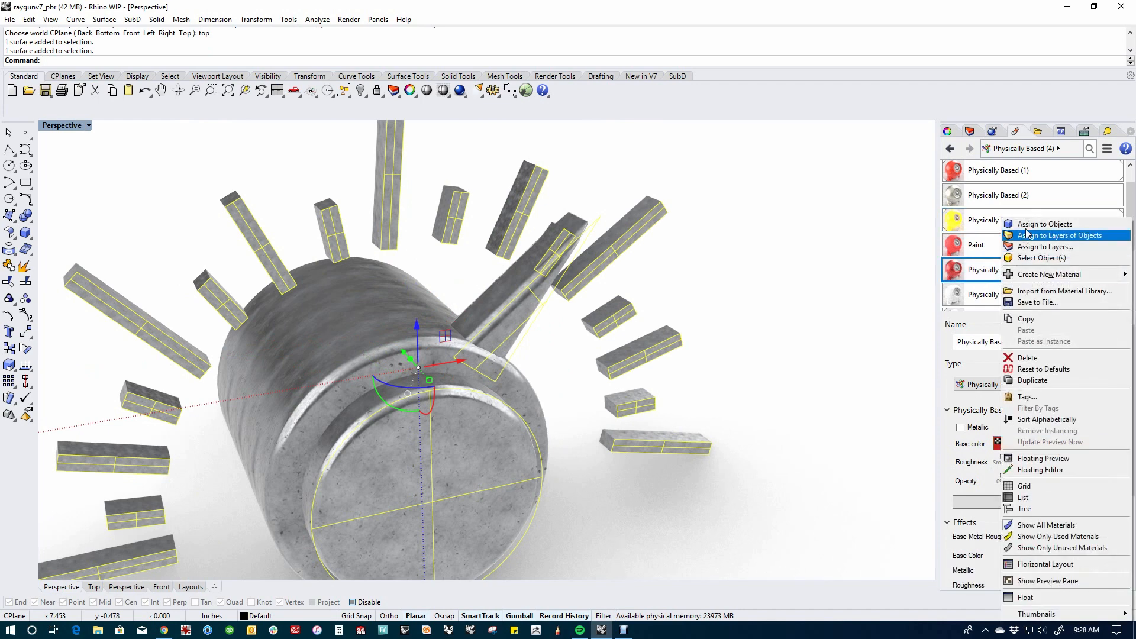
pyautogui.click(1042, 224)
pyautogui.write('show')
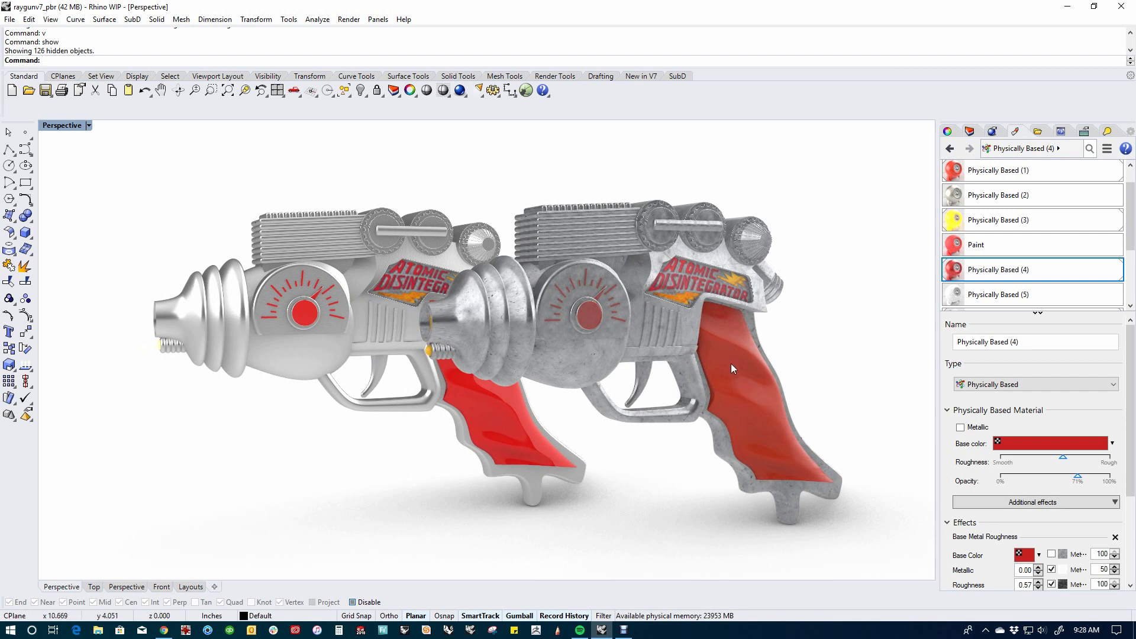
pyautogui.moveTo(502, 314)
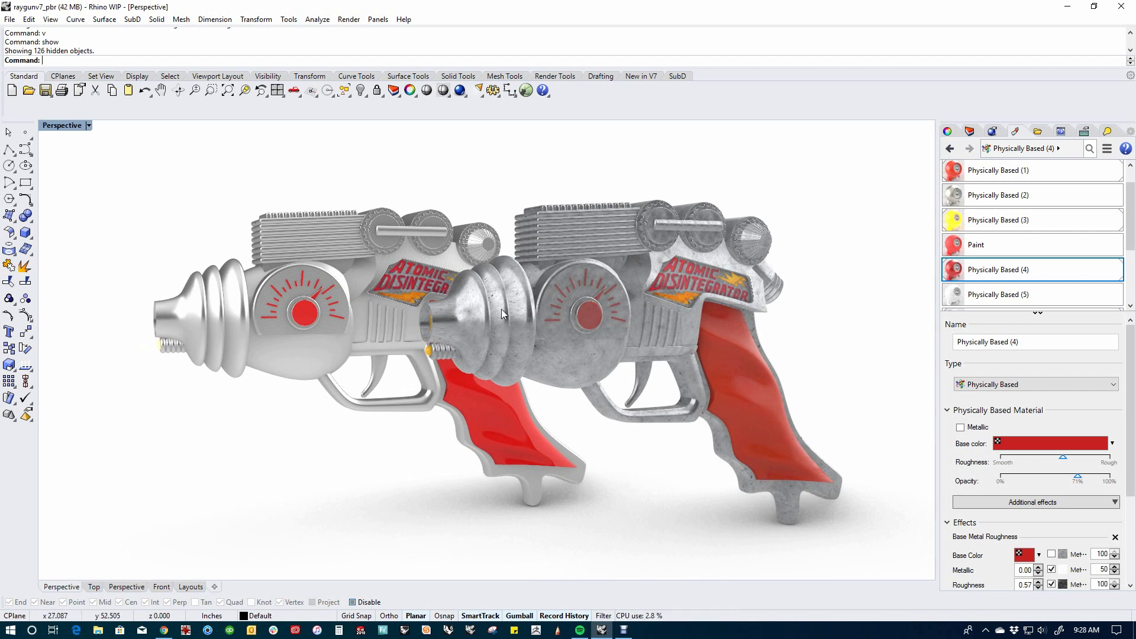
pyautogui.moveTo(584, 317)
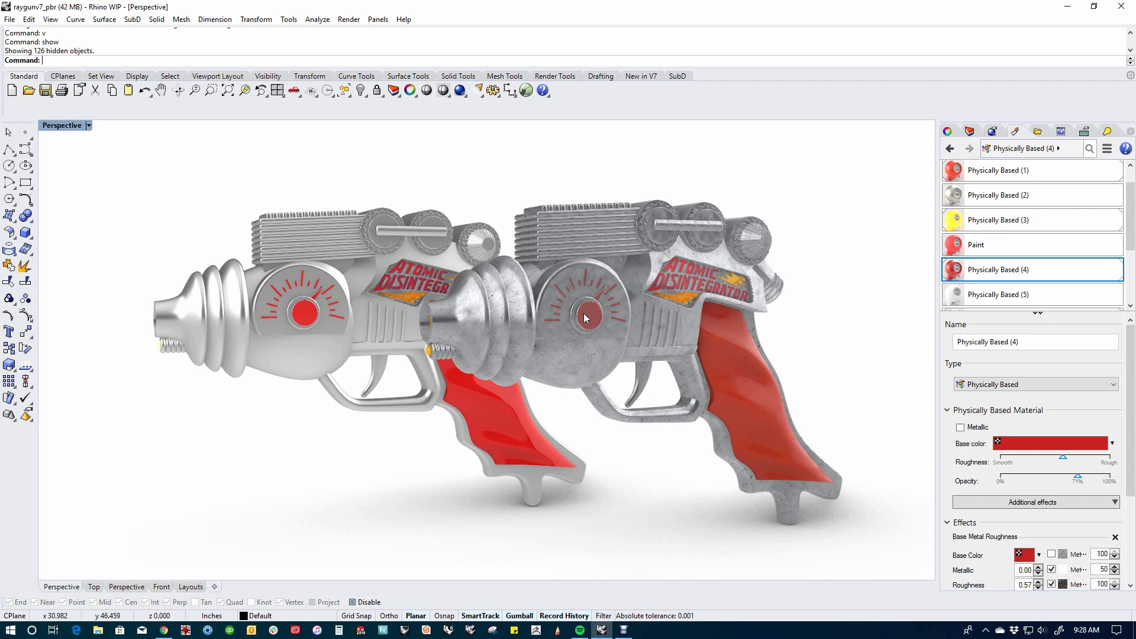
pyautogui.moveTo(430, 355)
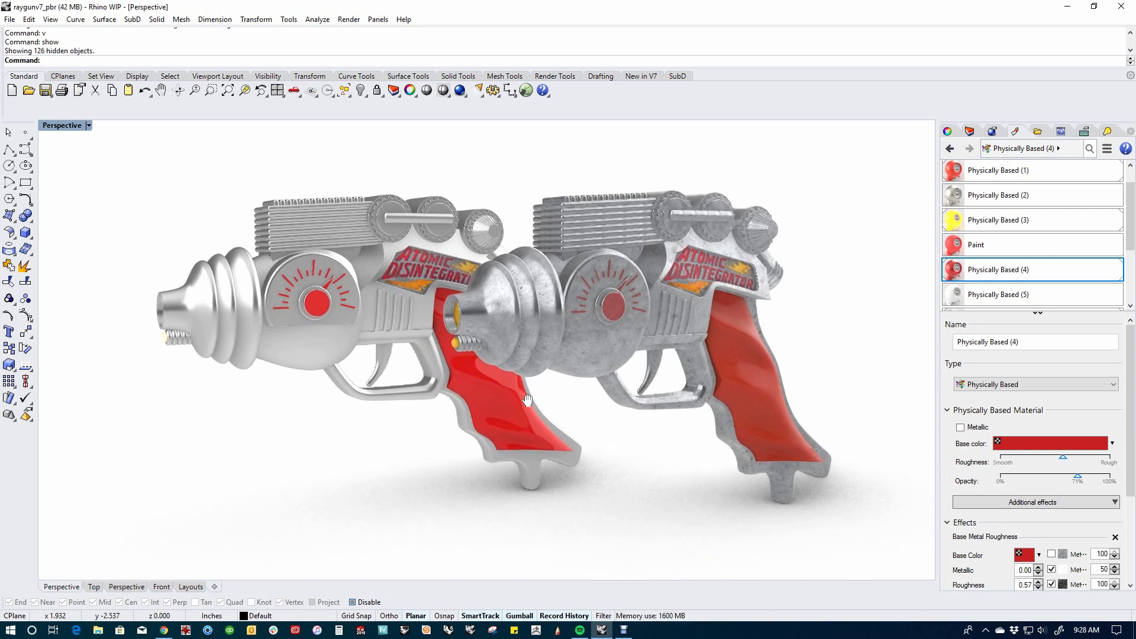
# - Set the Perspective viewport's display mode to Raytraced for both rayguns
pyautogui.click(62, 125)
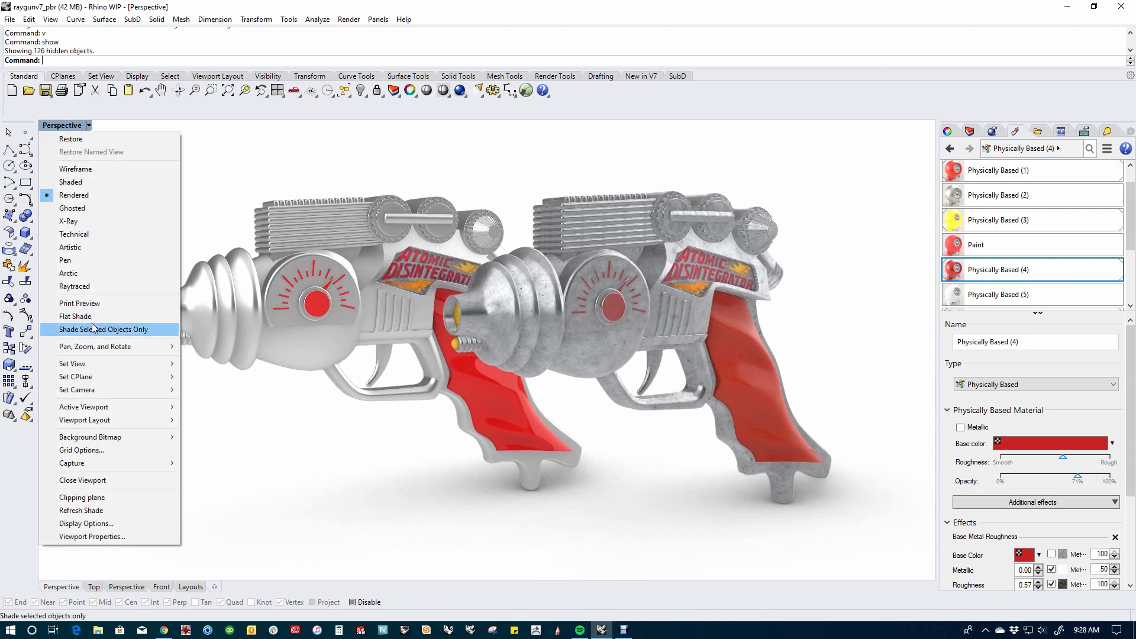
pyautogui.click(73, 285)
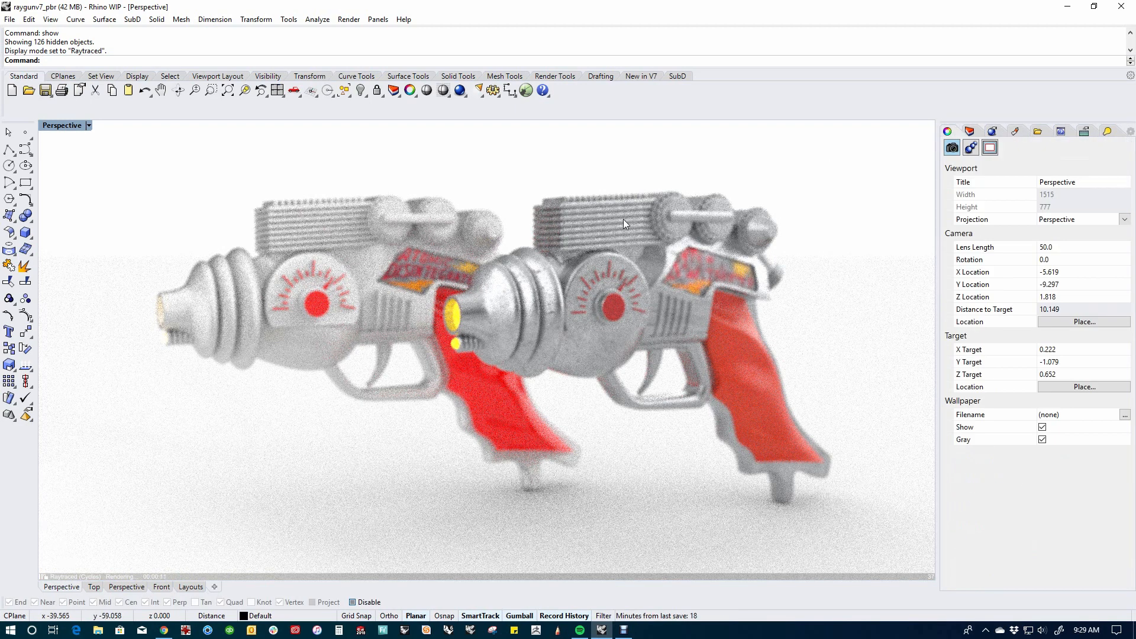
# - Pick the Focal Blur focus distance from points on the raygun models in the scene
pyautogui.click(990, 147)
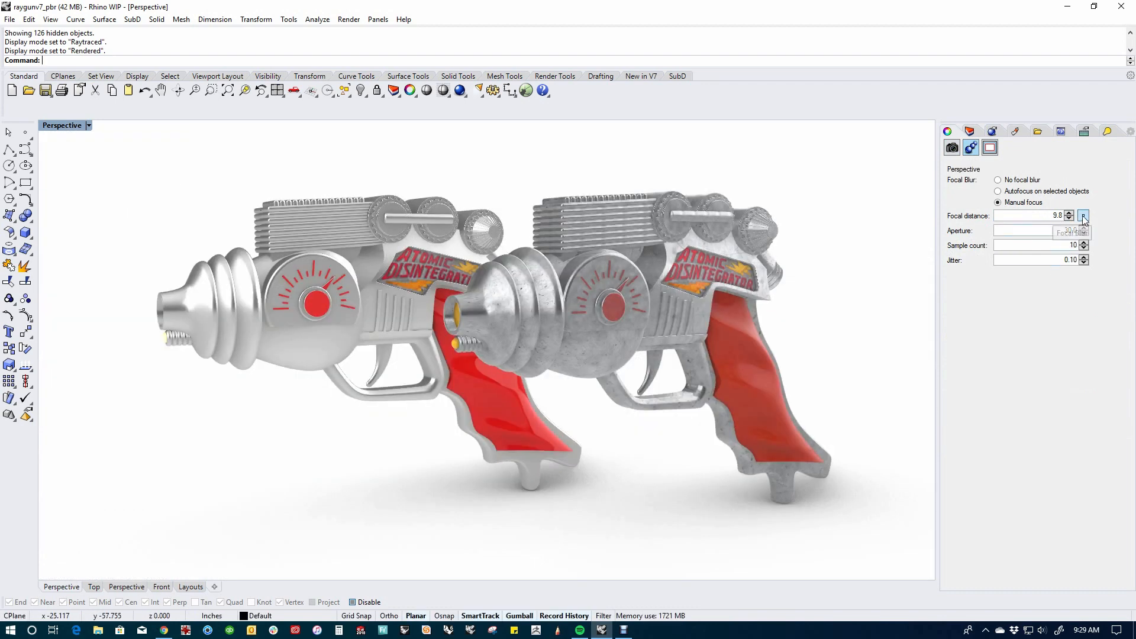
pyautogui.click(1083, 216)
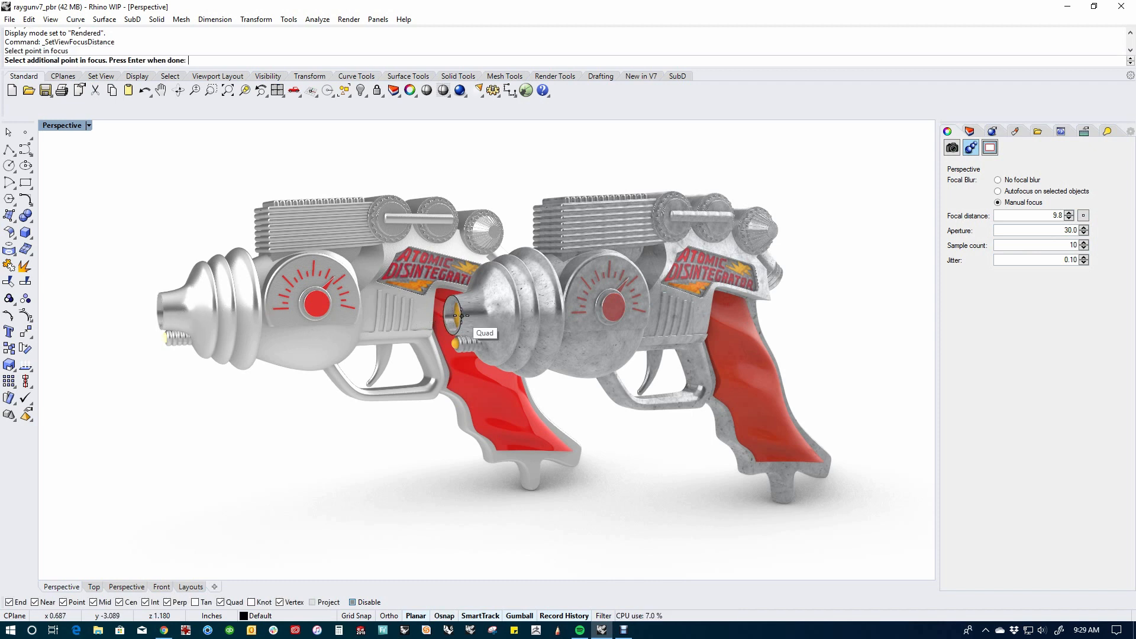
pyautogui.click(458, 312)
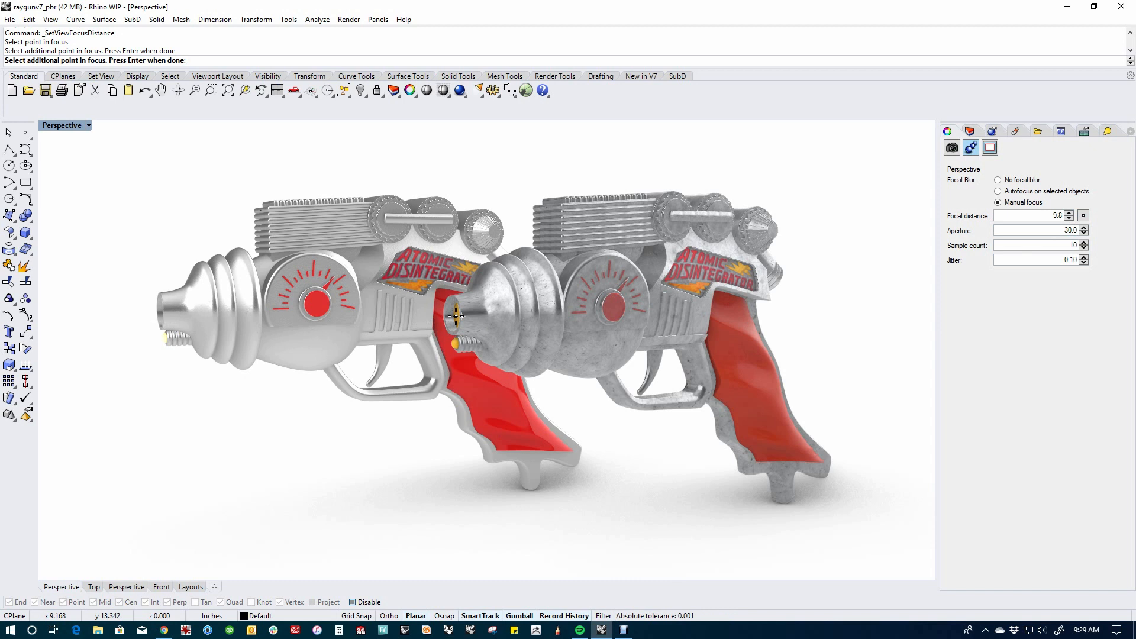
pyautogui.click(648, 313)
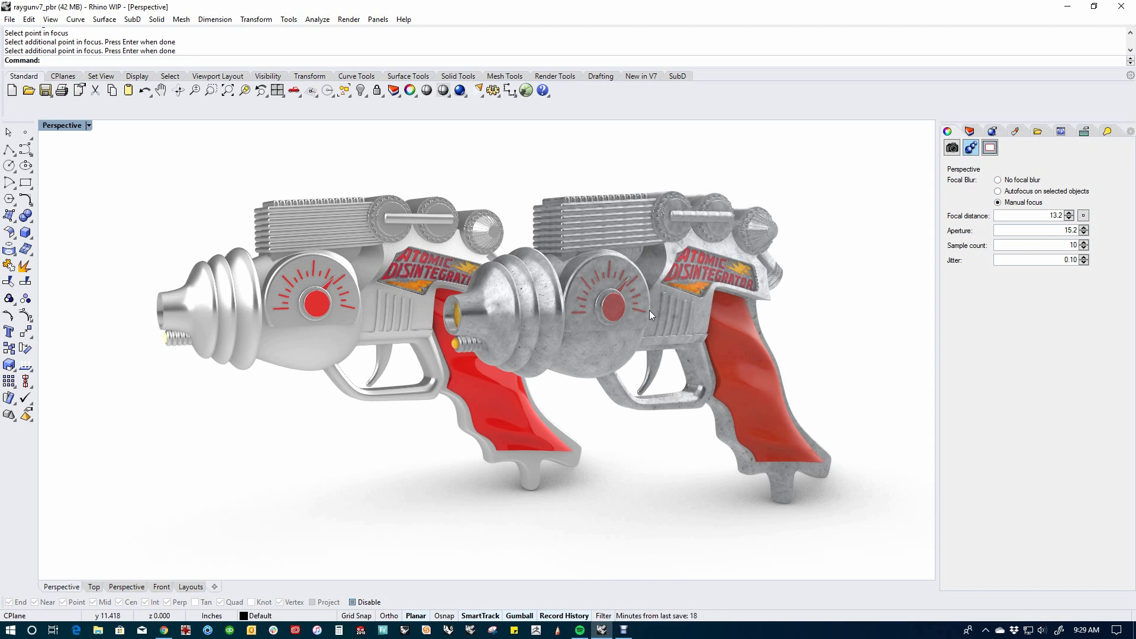
# - Return the Perspective viewport to Raytraced display to show the depth blur
pyautogui.click(87, 125)
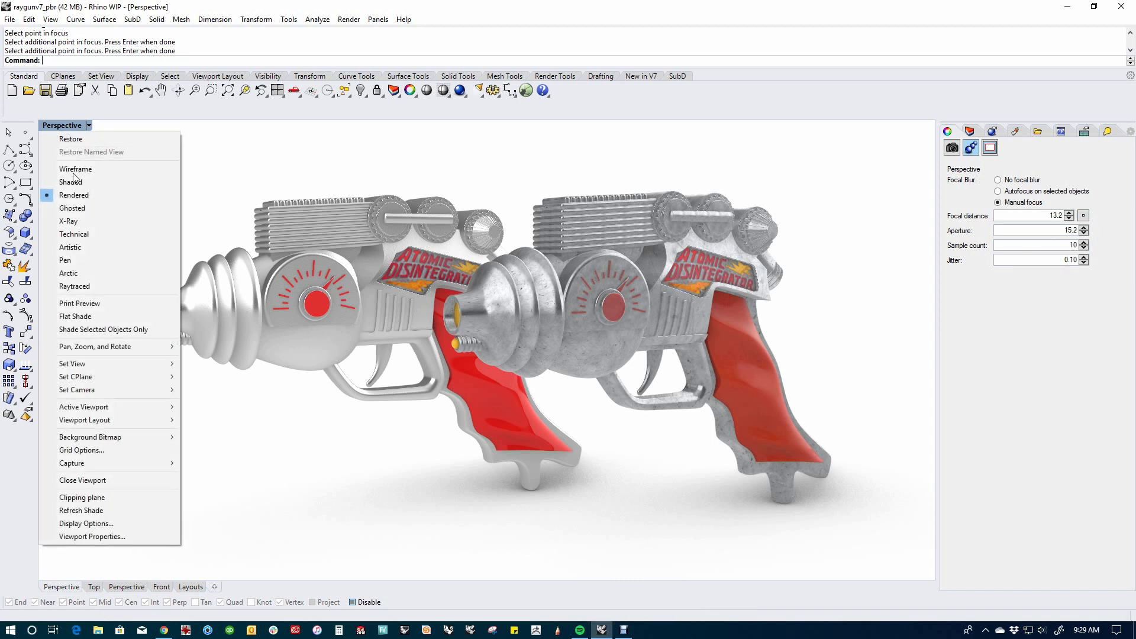
pyautogui.moveTo(73, 286)
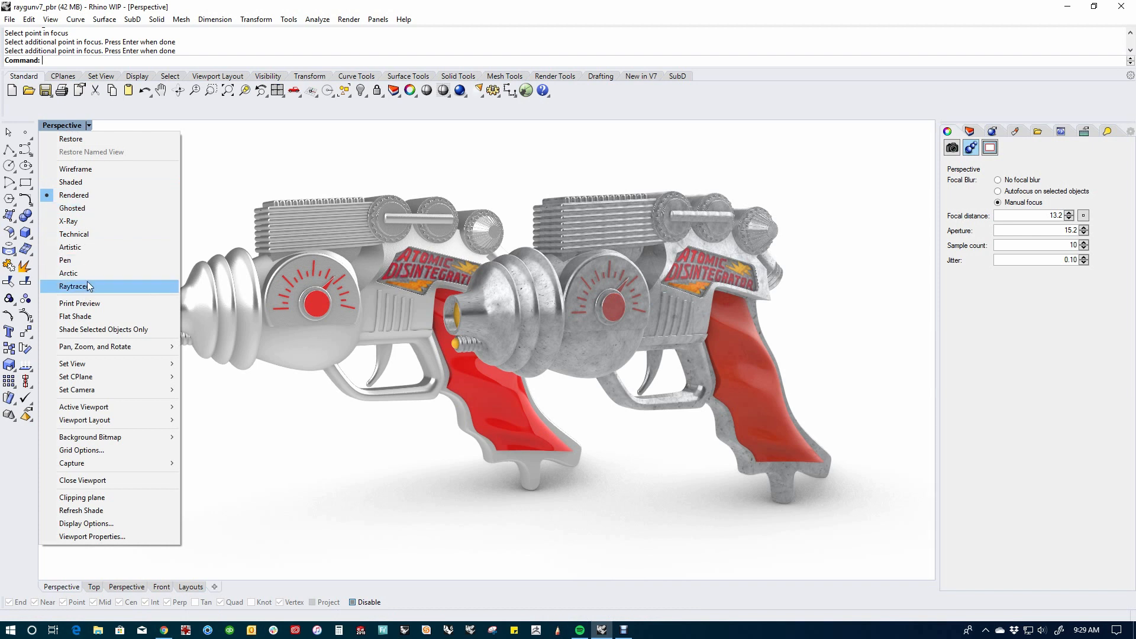
pyautogui.click(73, 287)
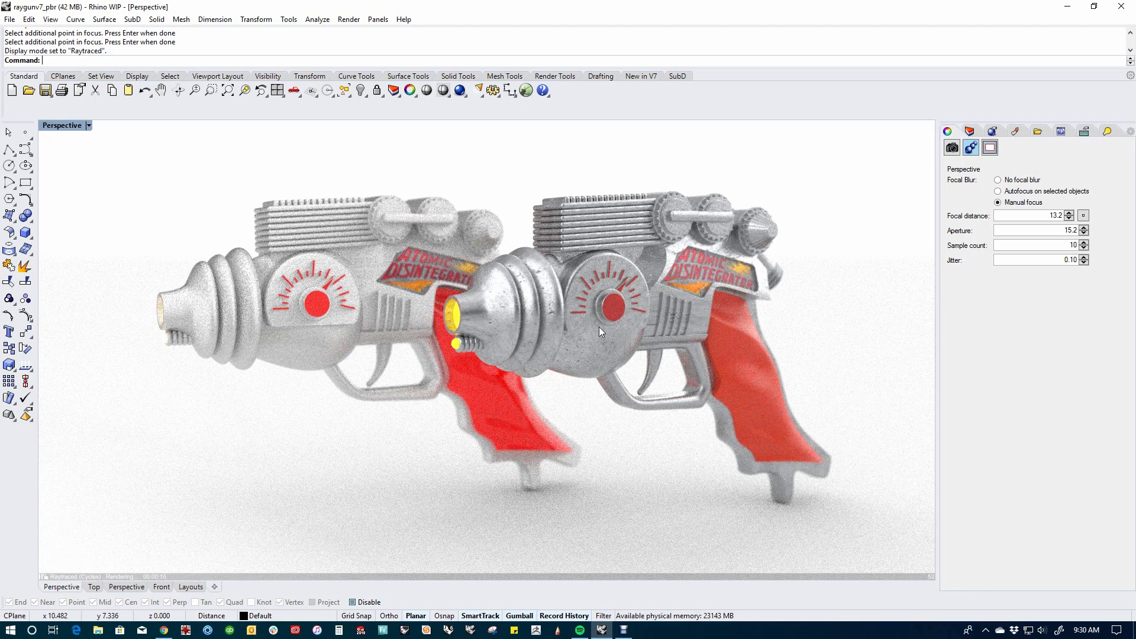
pyautogui.moveTo(677, 481)
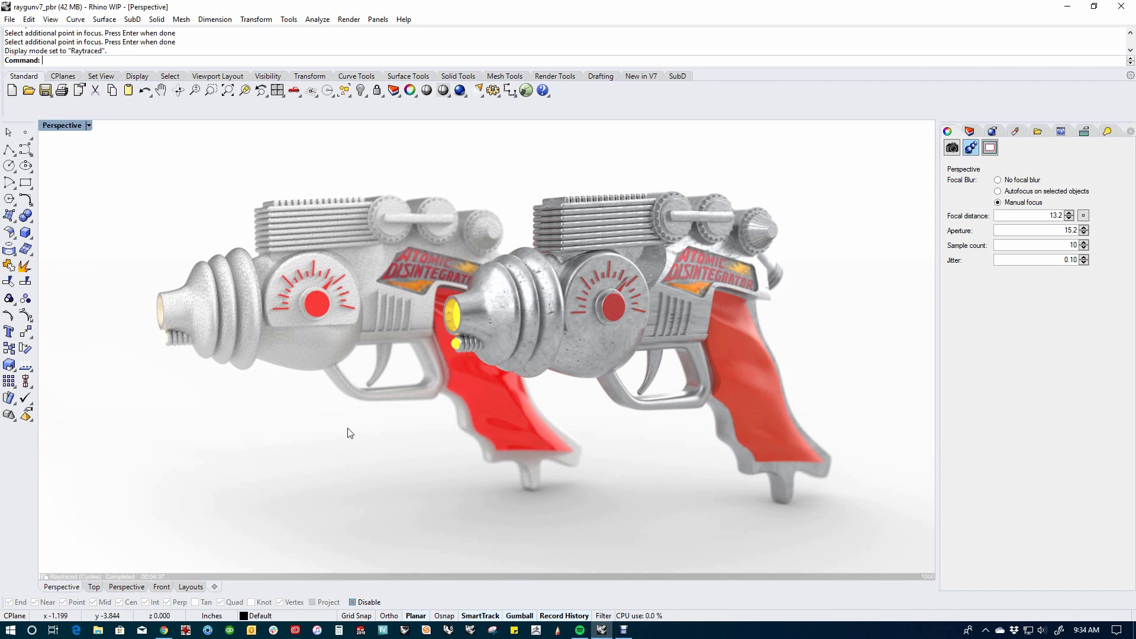
pyautogui.moveTo(340, 450)
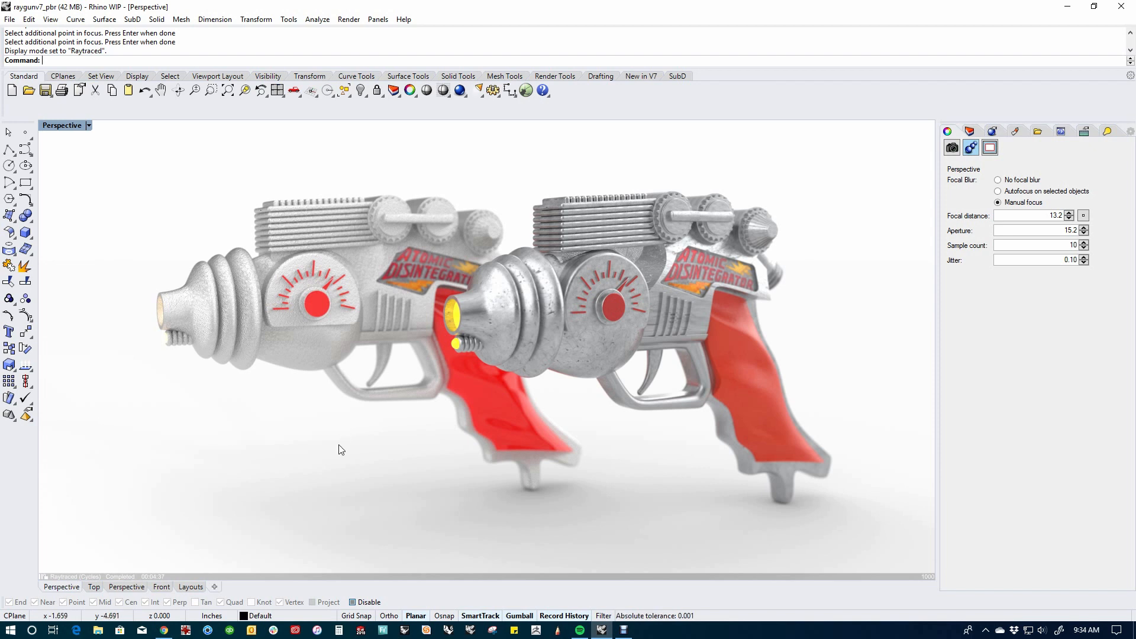
pyautogui.moveTo(315, 373)
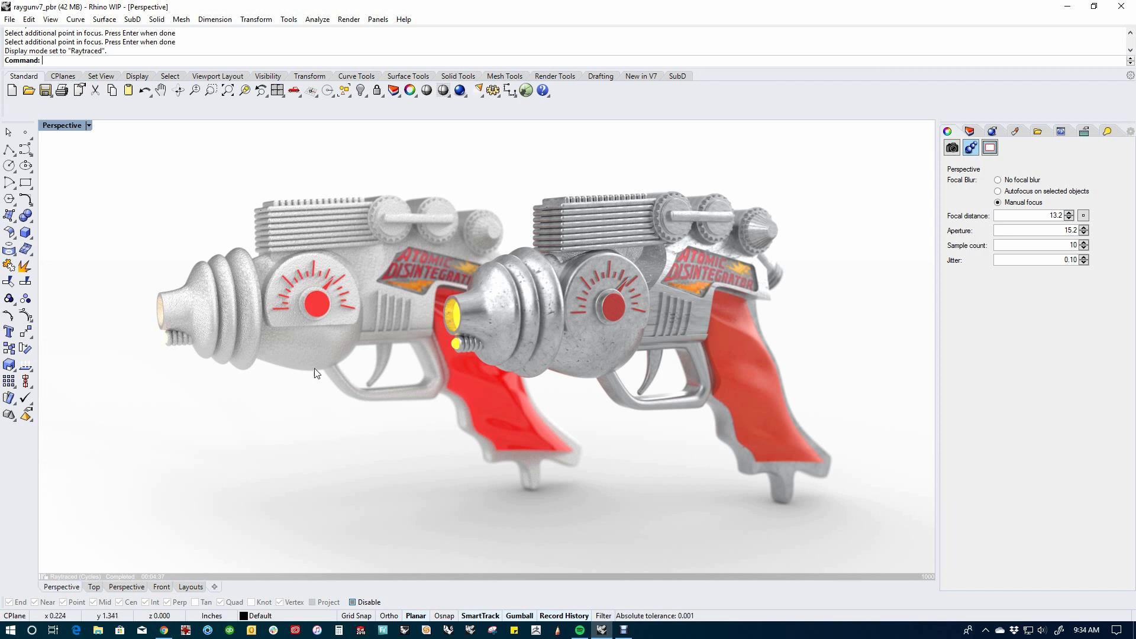
pyautogui.moveTo(477, 344)
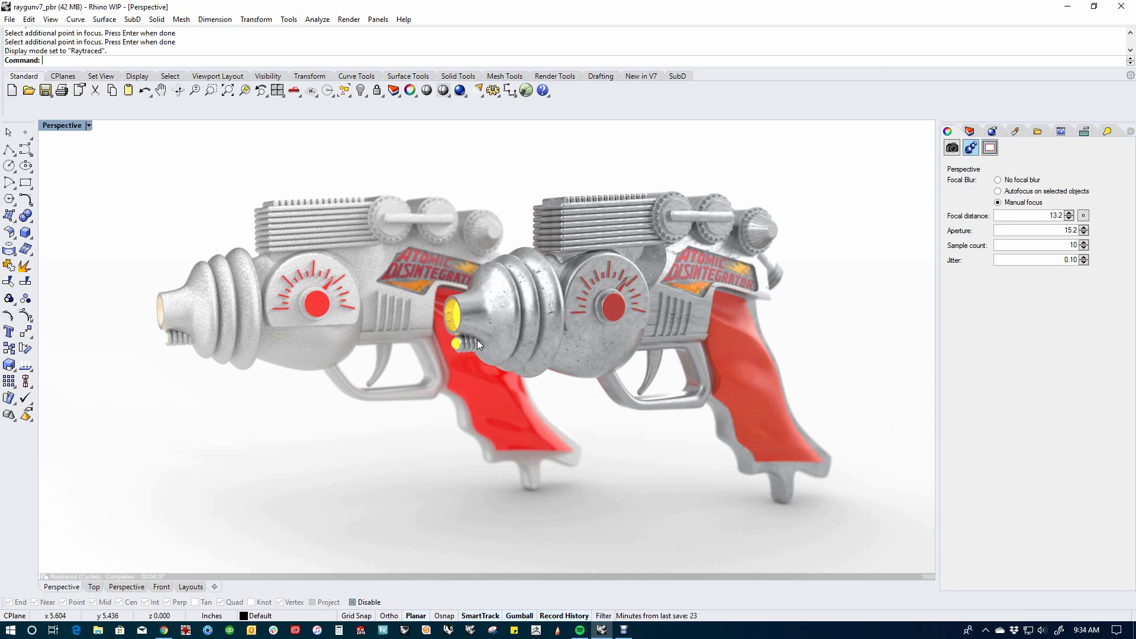
pyautogui.moveTo(290, 324)
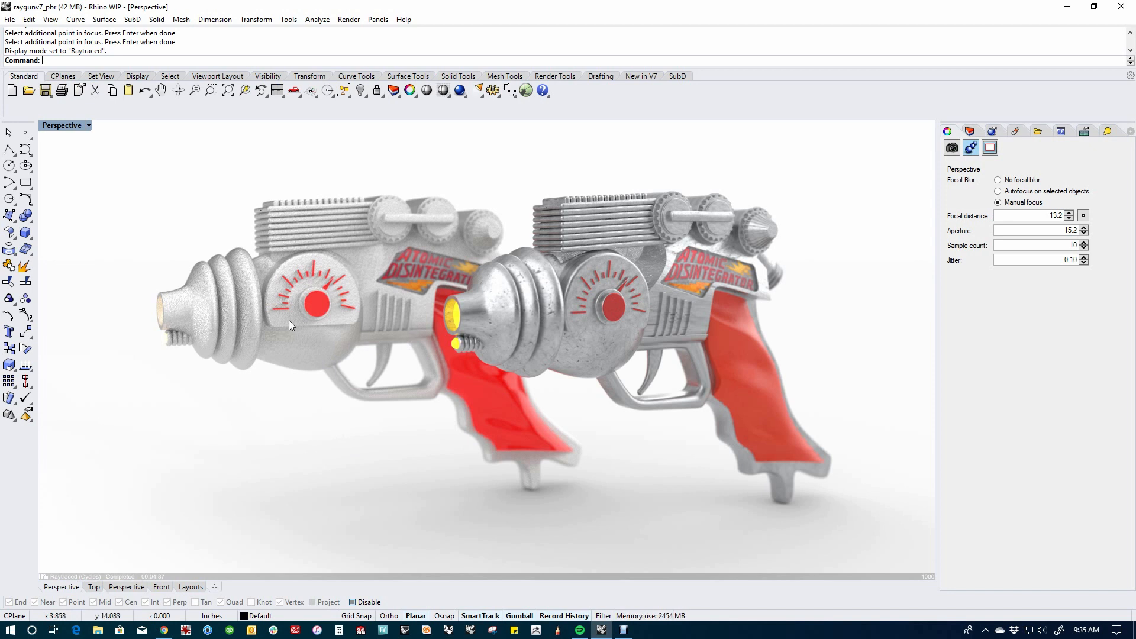
pyautogui.moveTo(280, 325)
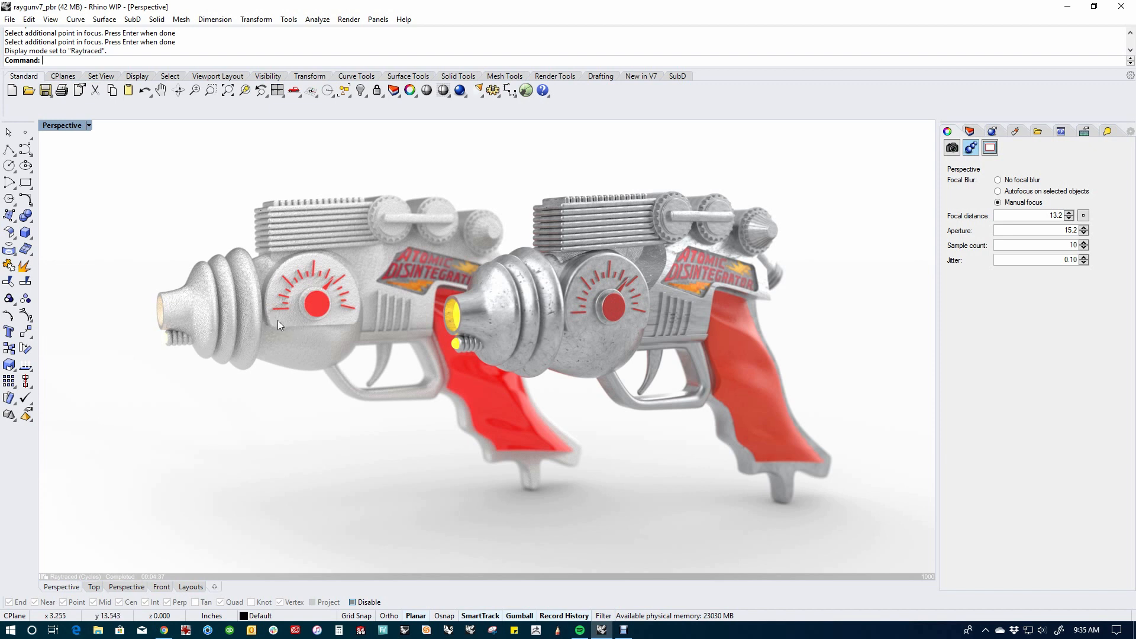
pyautogui.moveTo(625, 341)
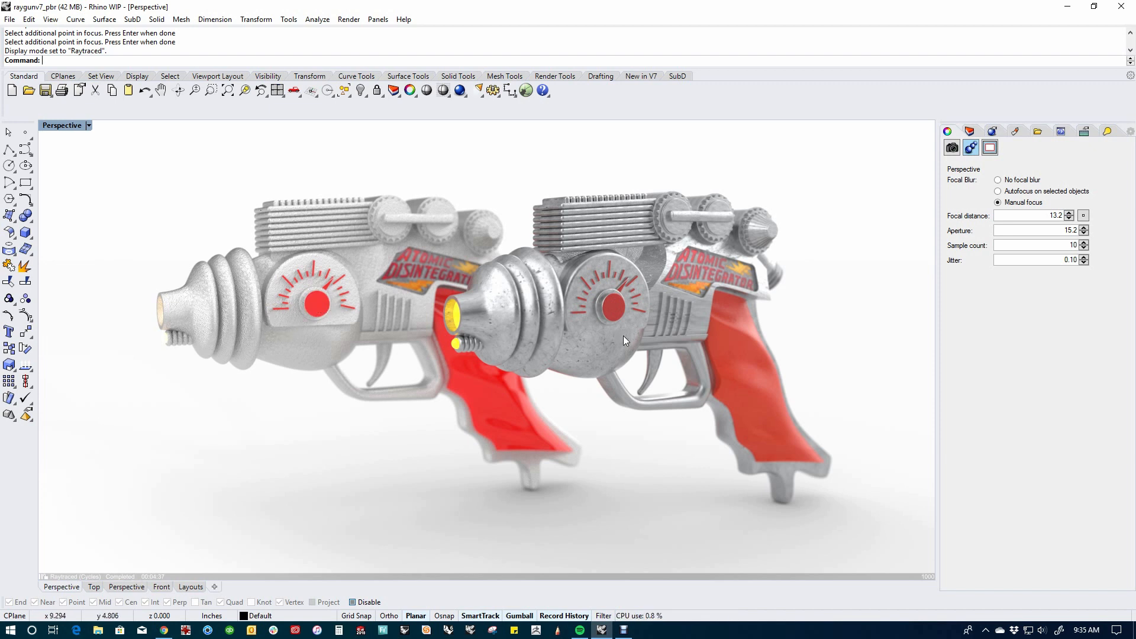
pyautogui.moveTo(535, 350)
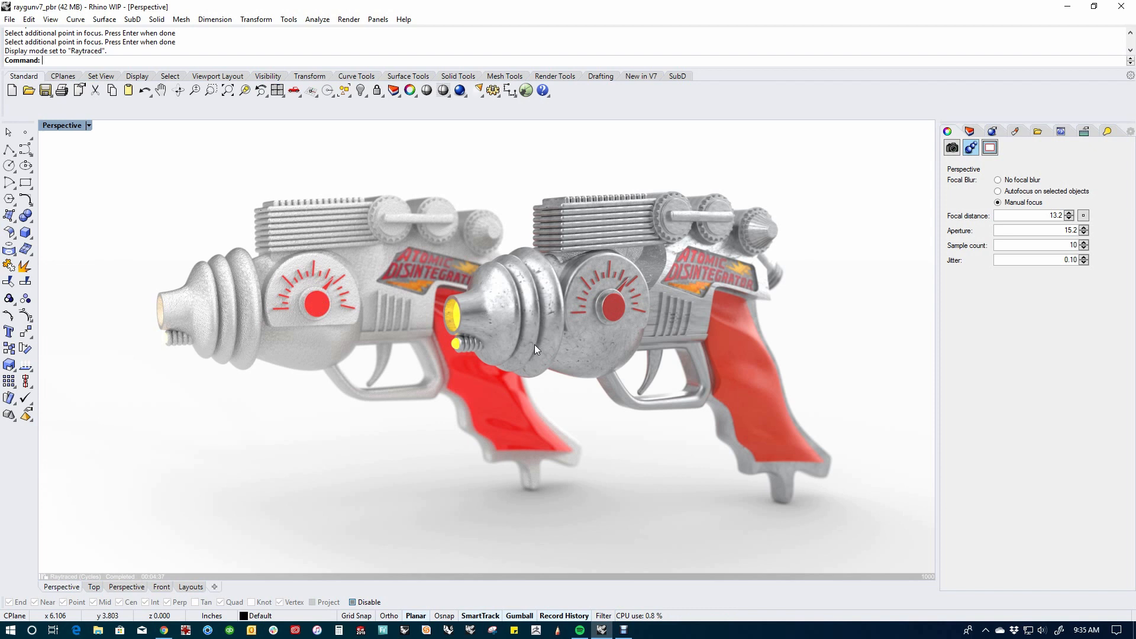
pyautogui.moveTo(757, 353)
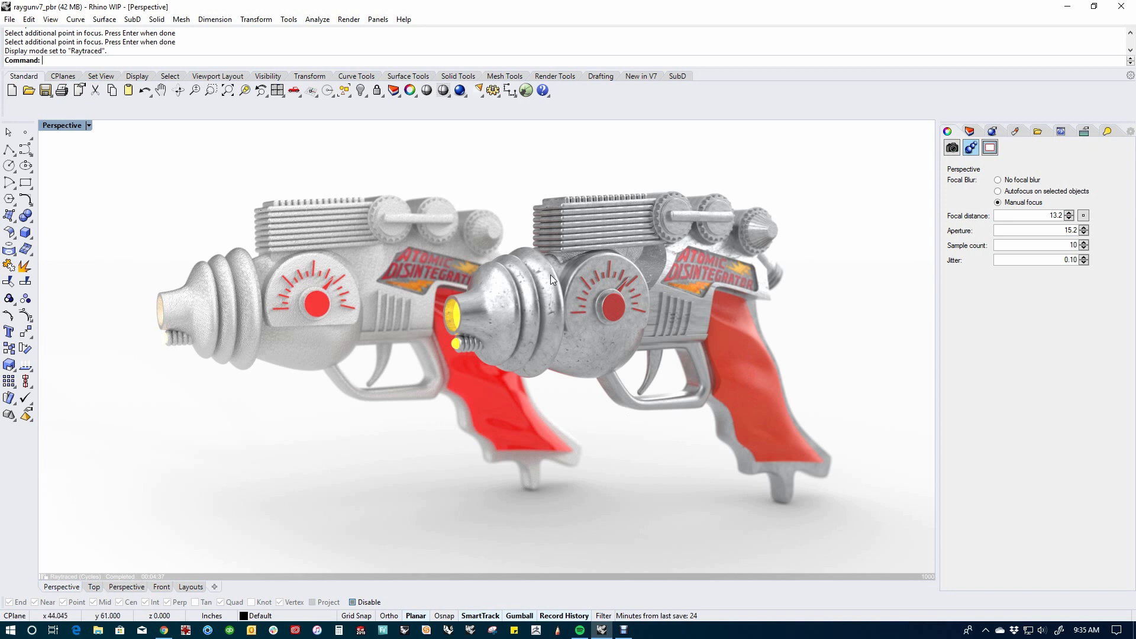
pyautogui.moveTo(544, 359)
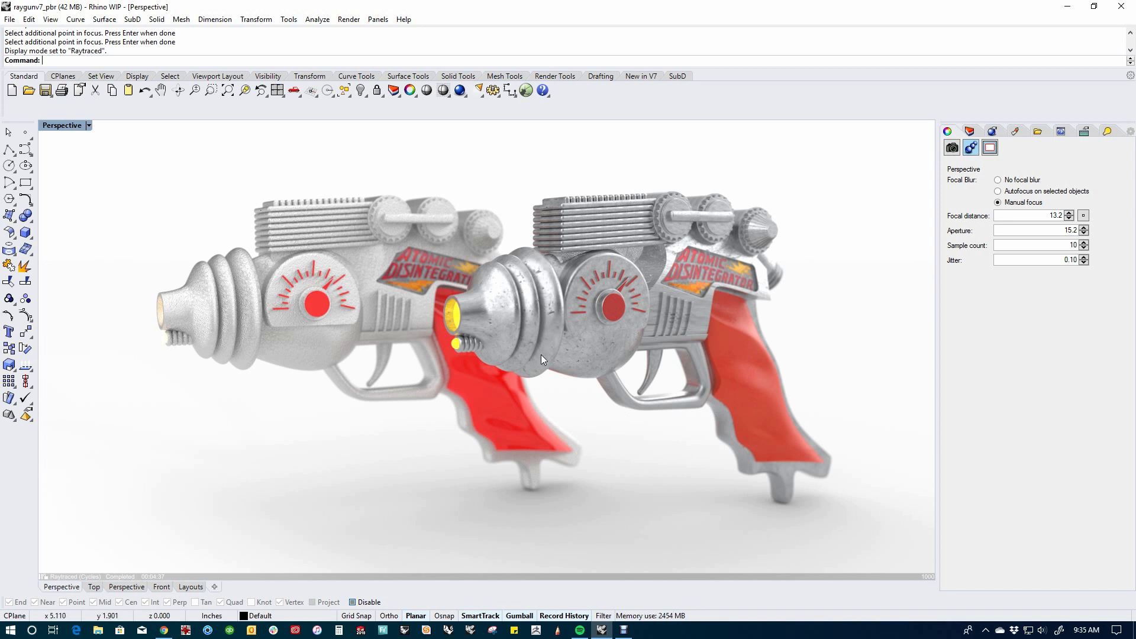
pyautogui.moveTo(659, 480)
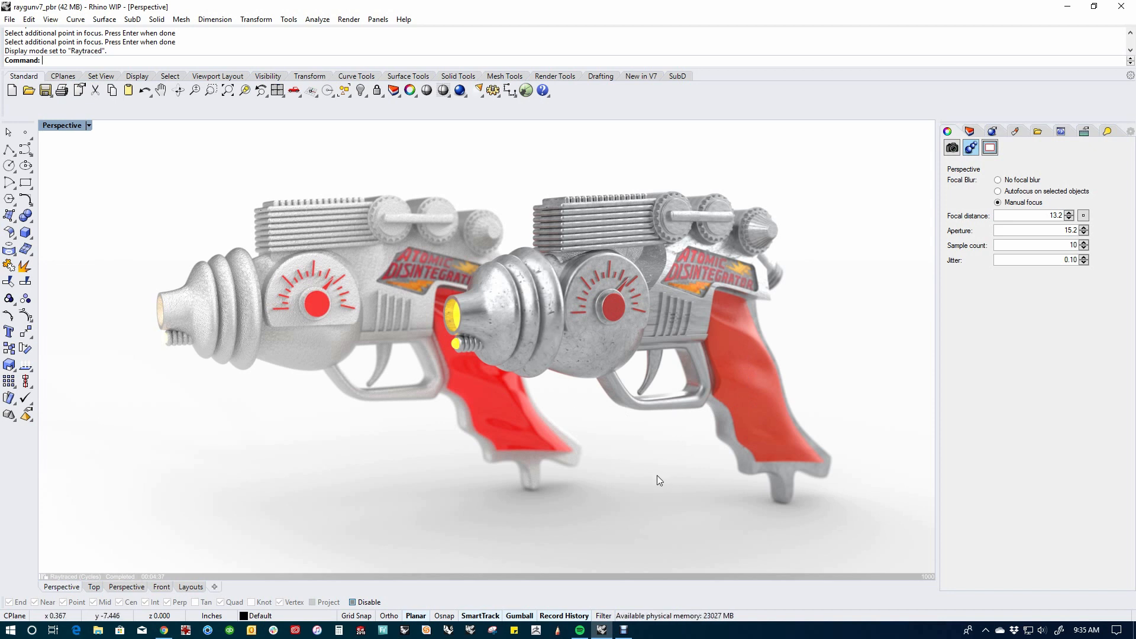